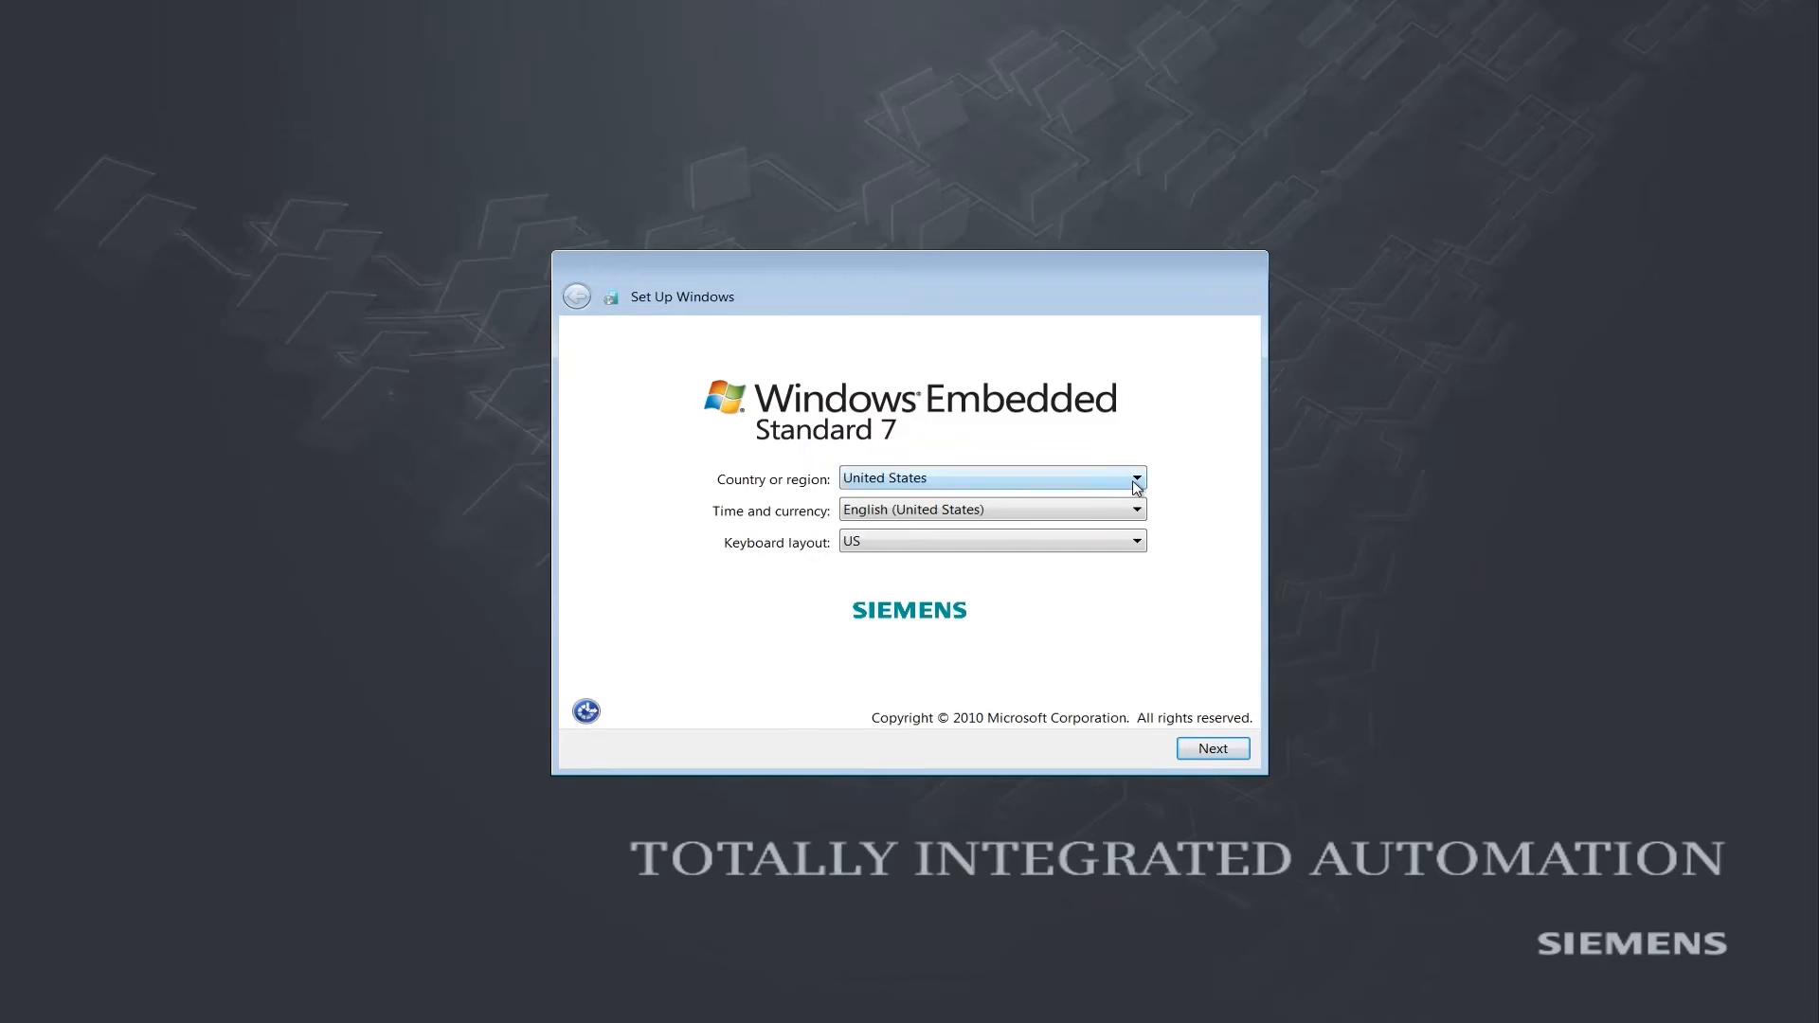
# Choose Germany as country, keeping German (Germany) format and German keyboard, and continue
pyautogui.click(1136, 476)
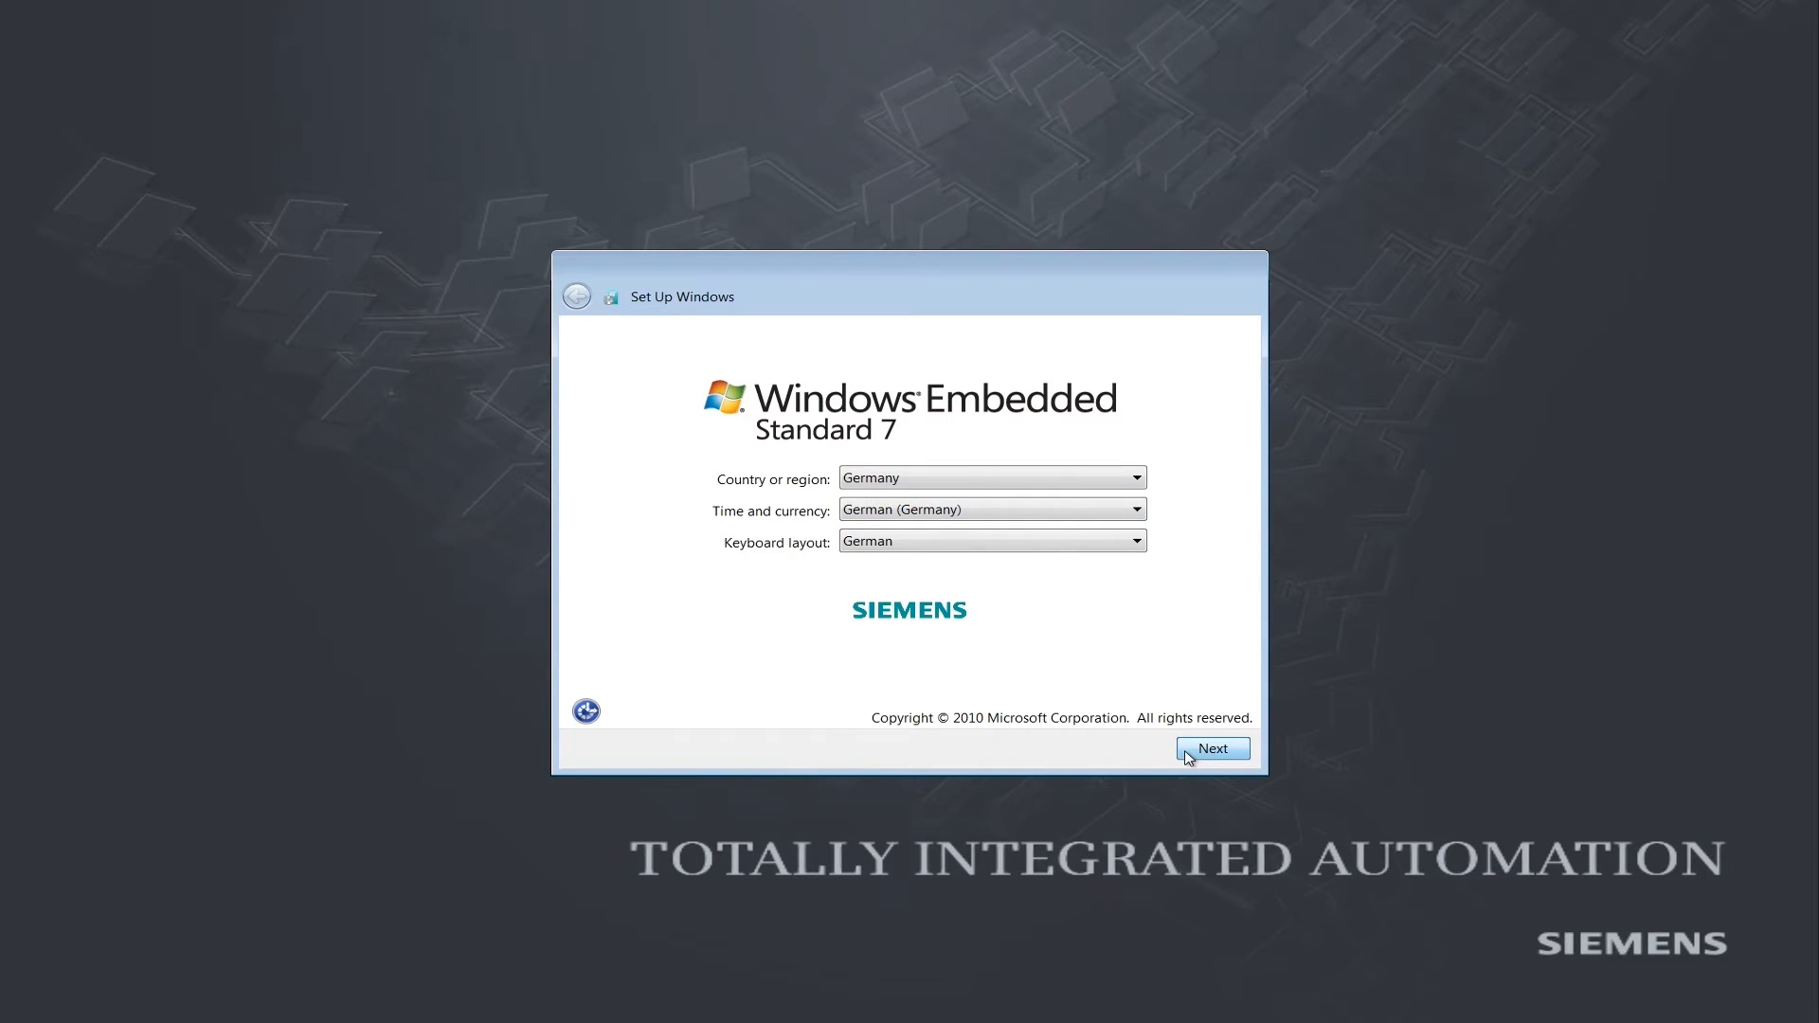
pyautogui.click(1213, 748)
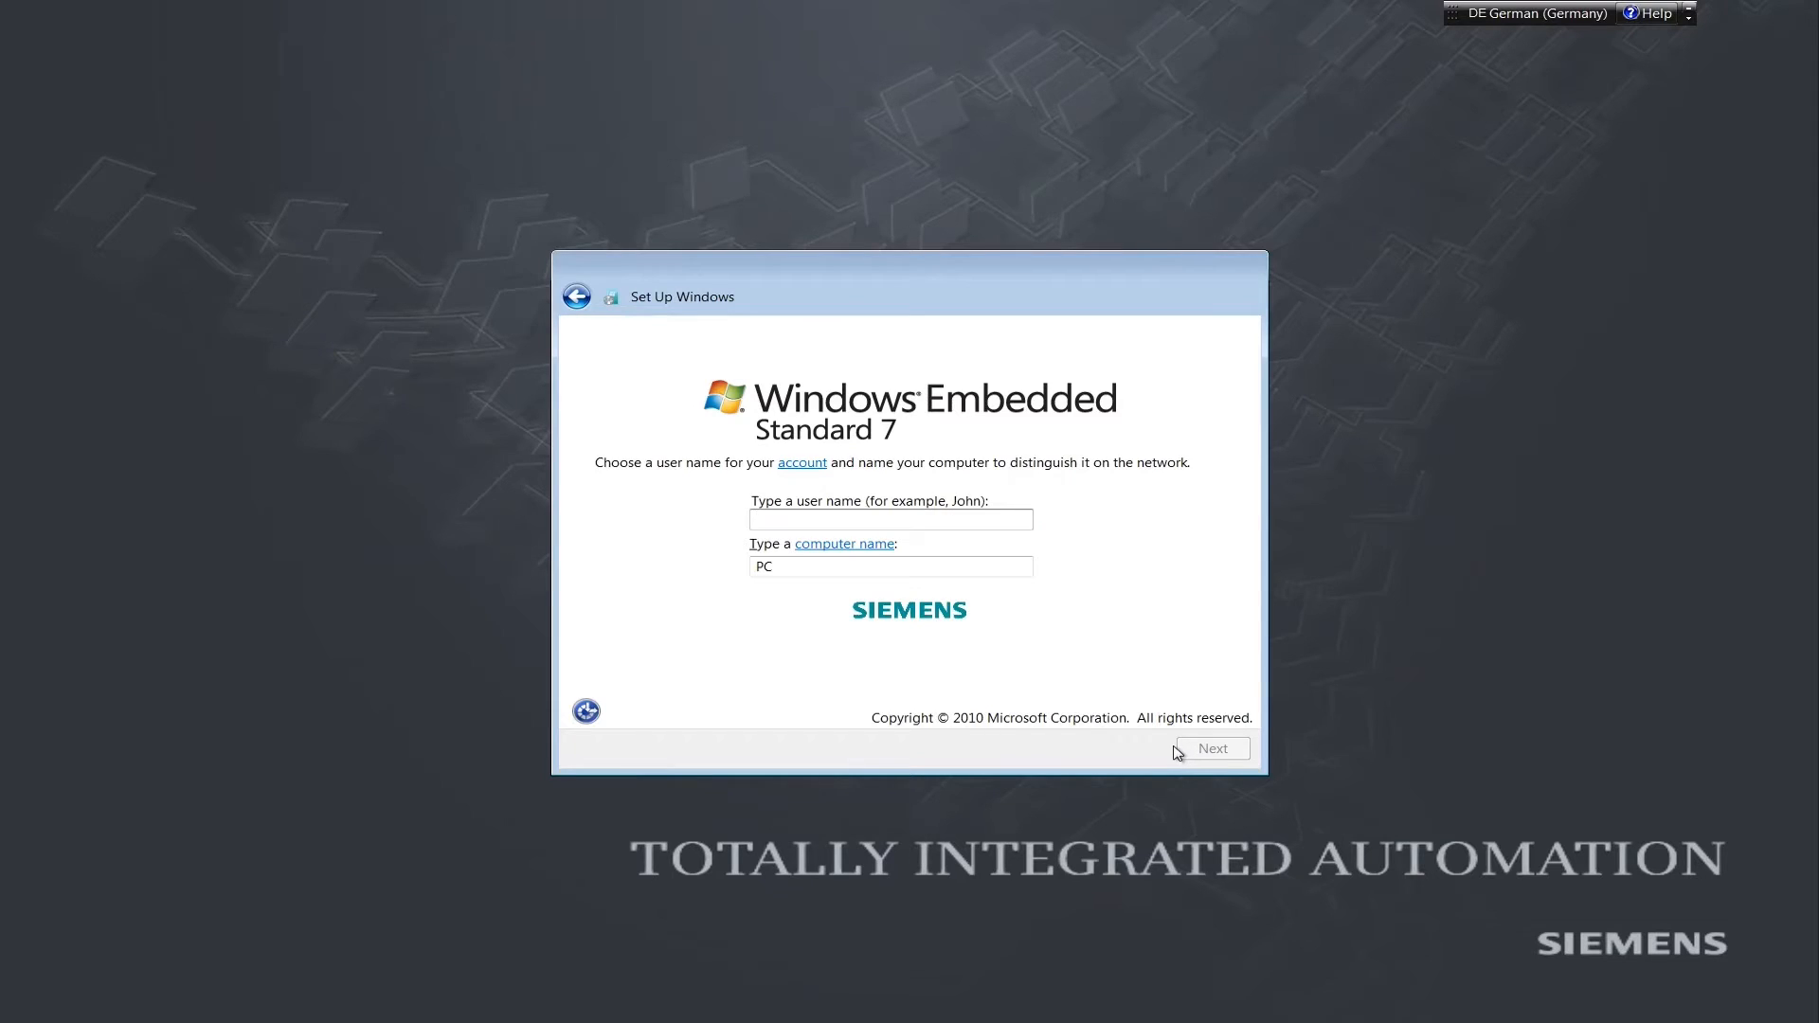
# Enter user name 'admin' with computer name admin-PC and continue to the password page
pyautogui.write('a')
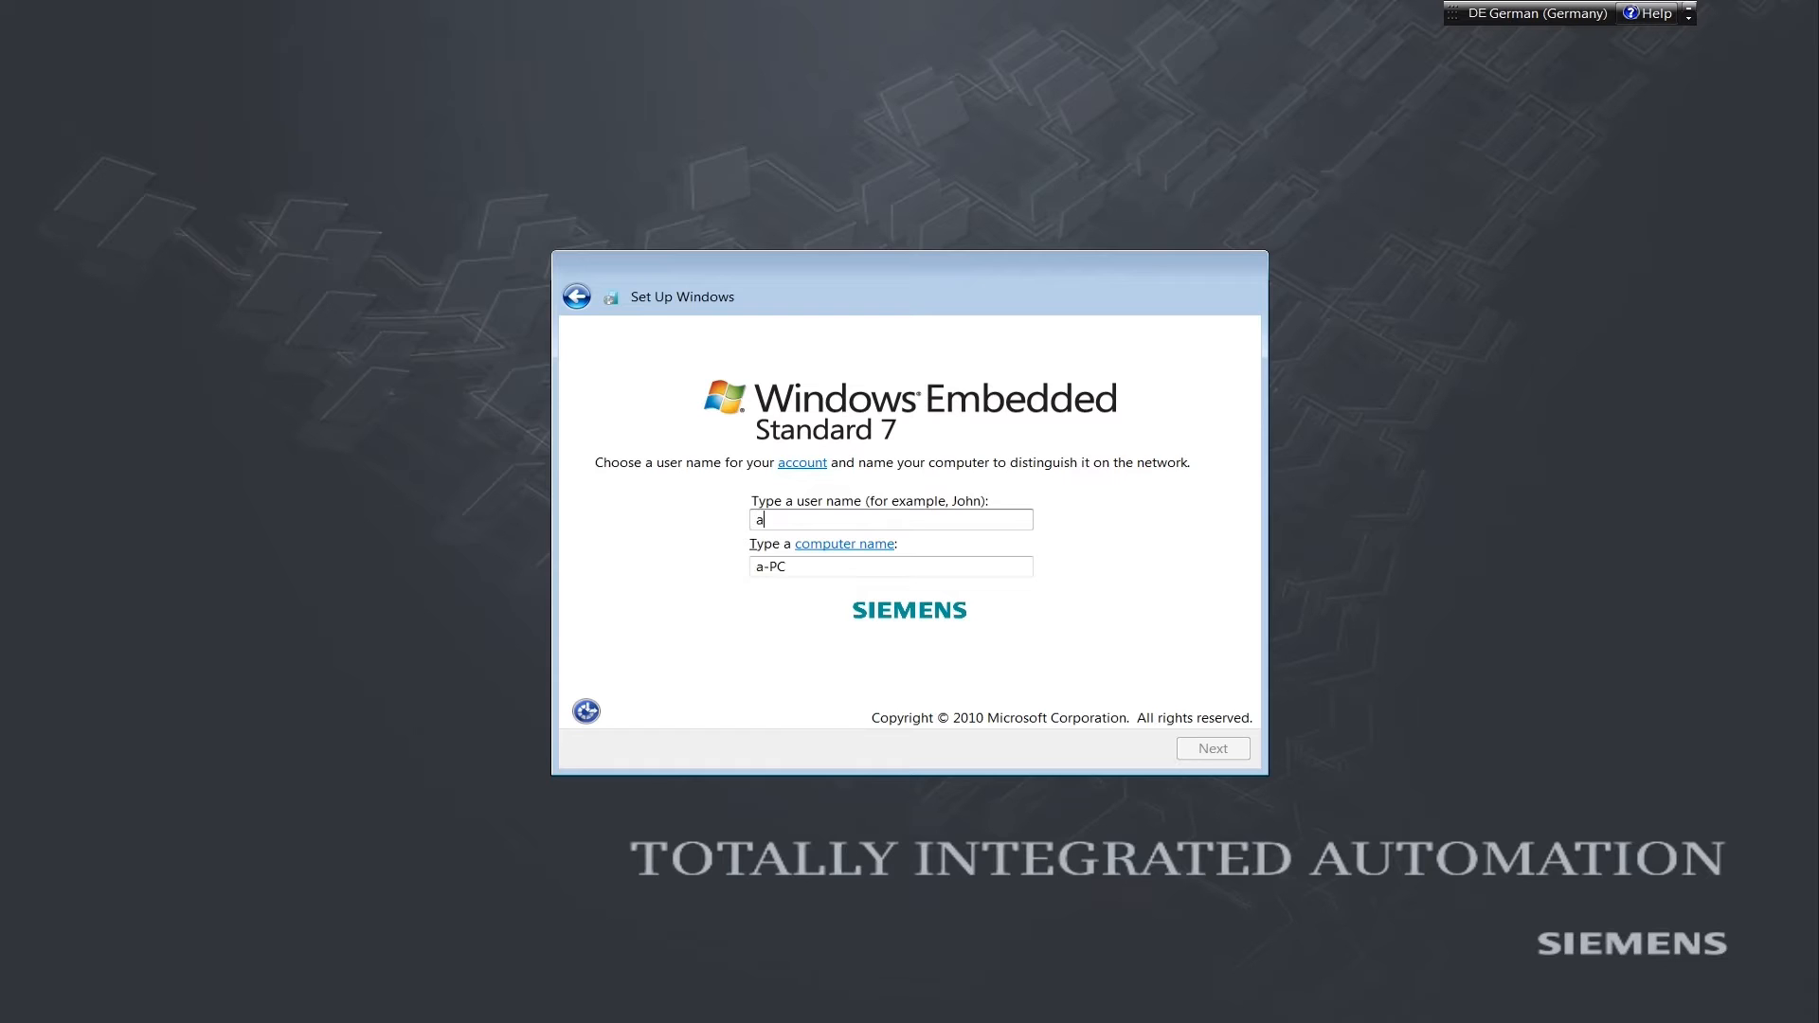
pyautogui.write('dmin')
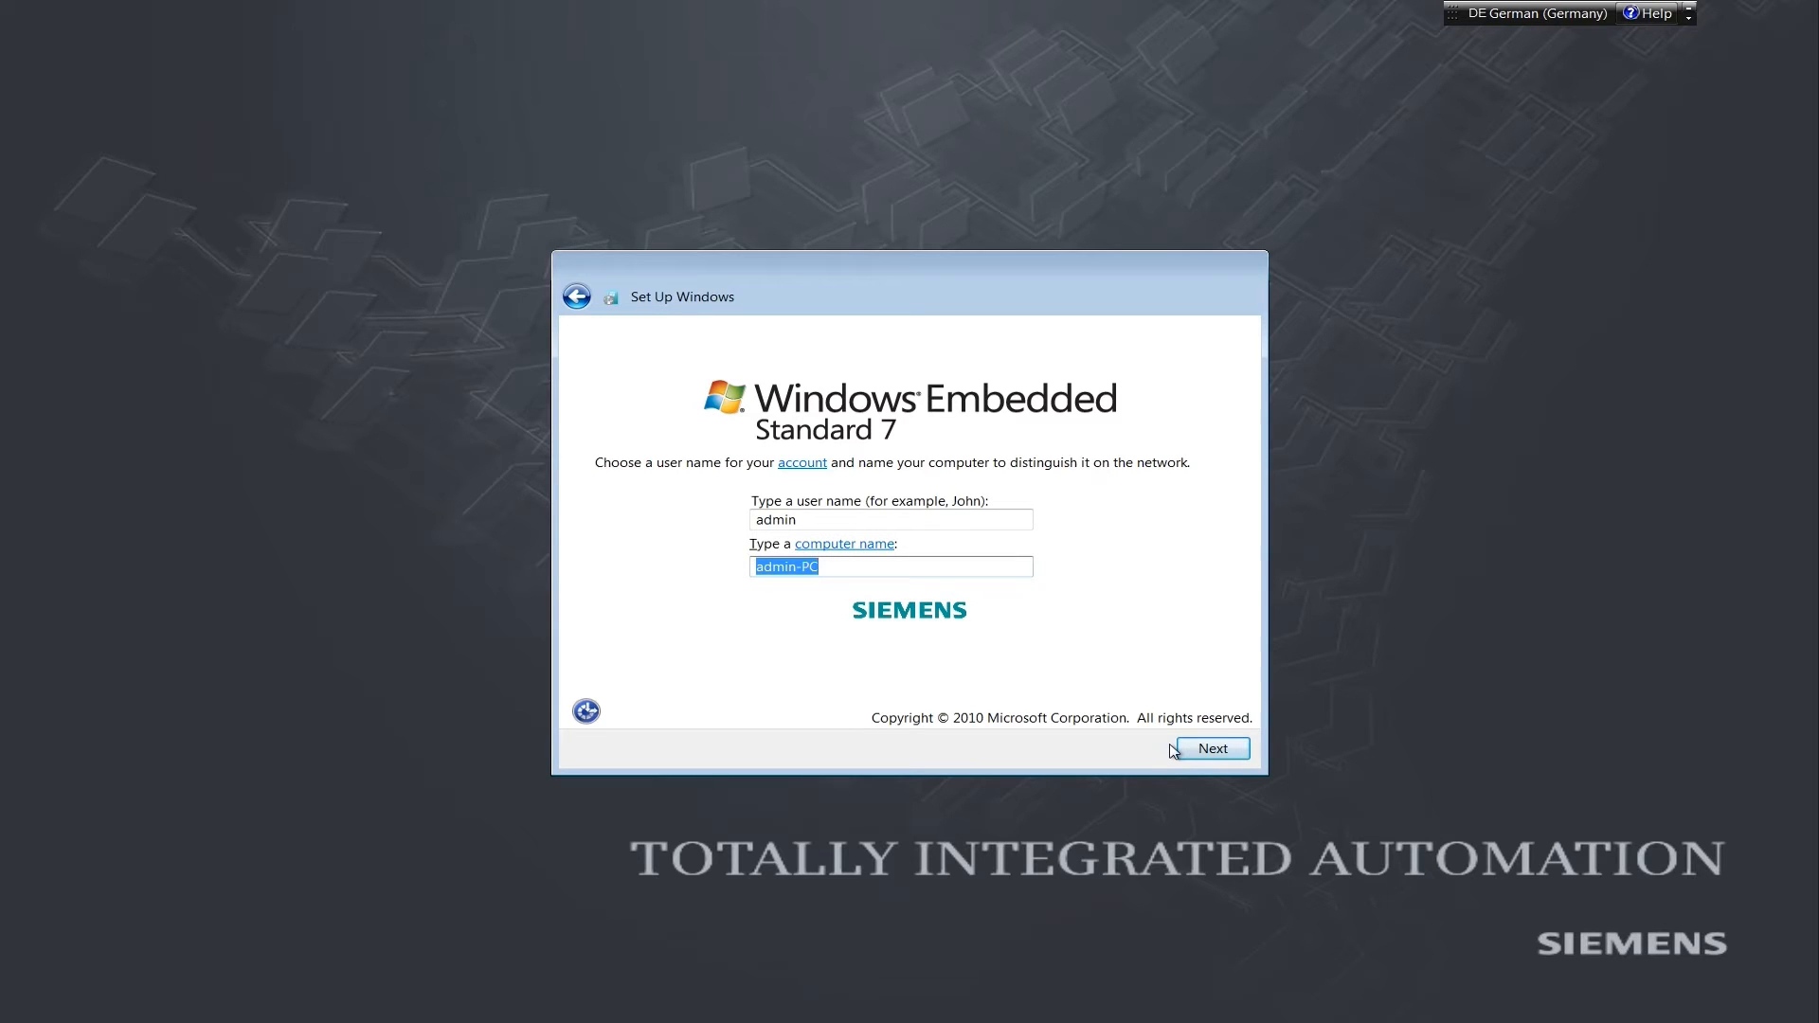
pyautogui.write('openc')
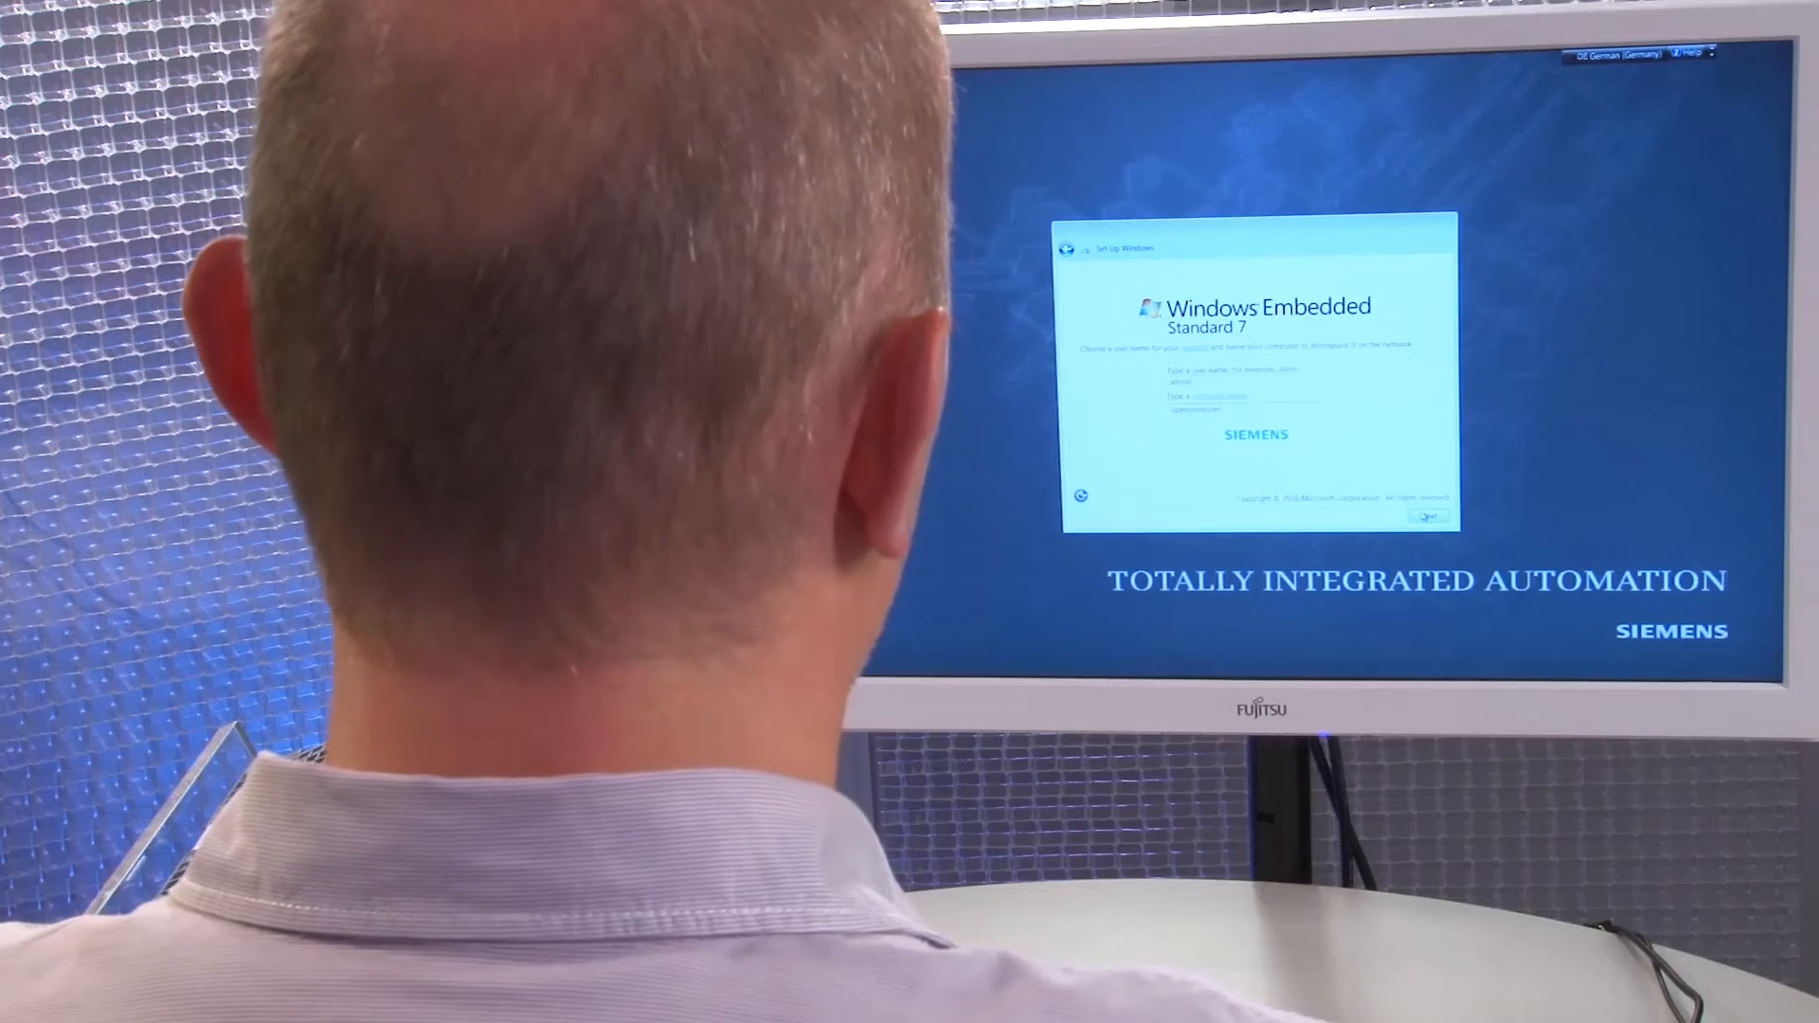
pyautogui.click(1428, 515)
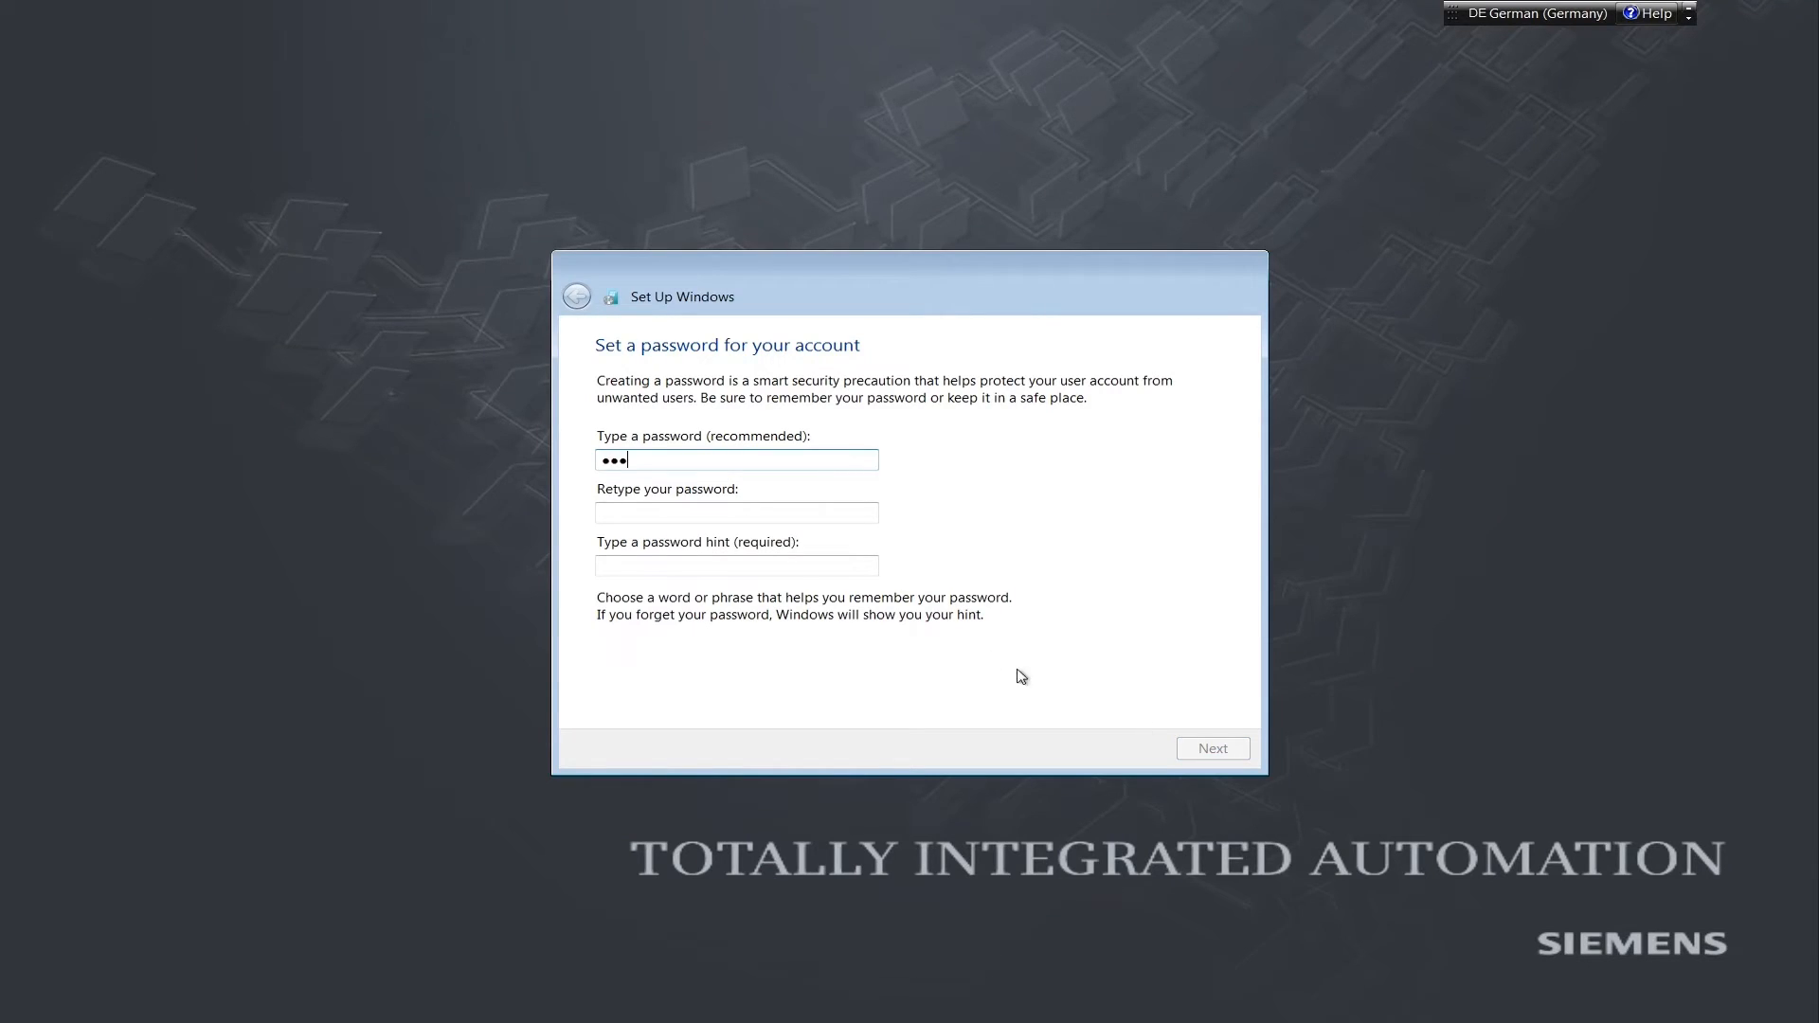
# Enter and confirm the account password, add hint '100', and continue
pyautogui.write('•')
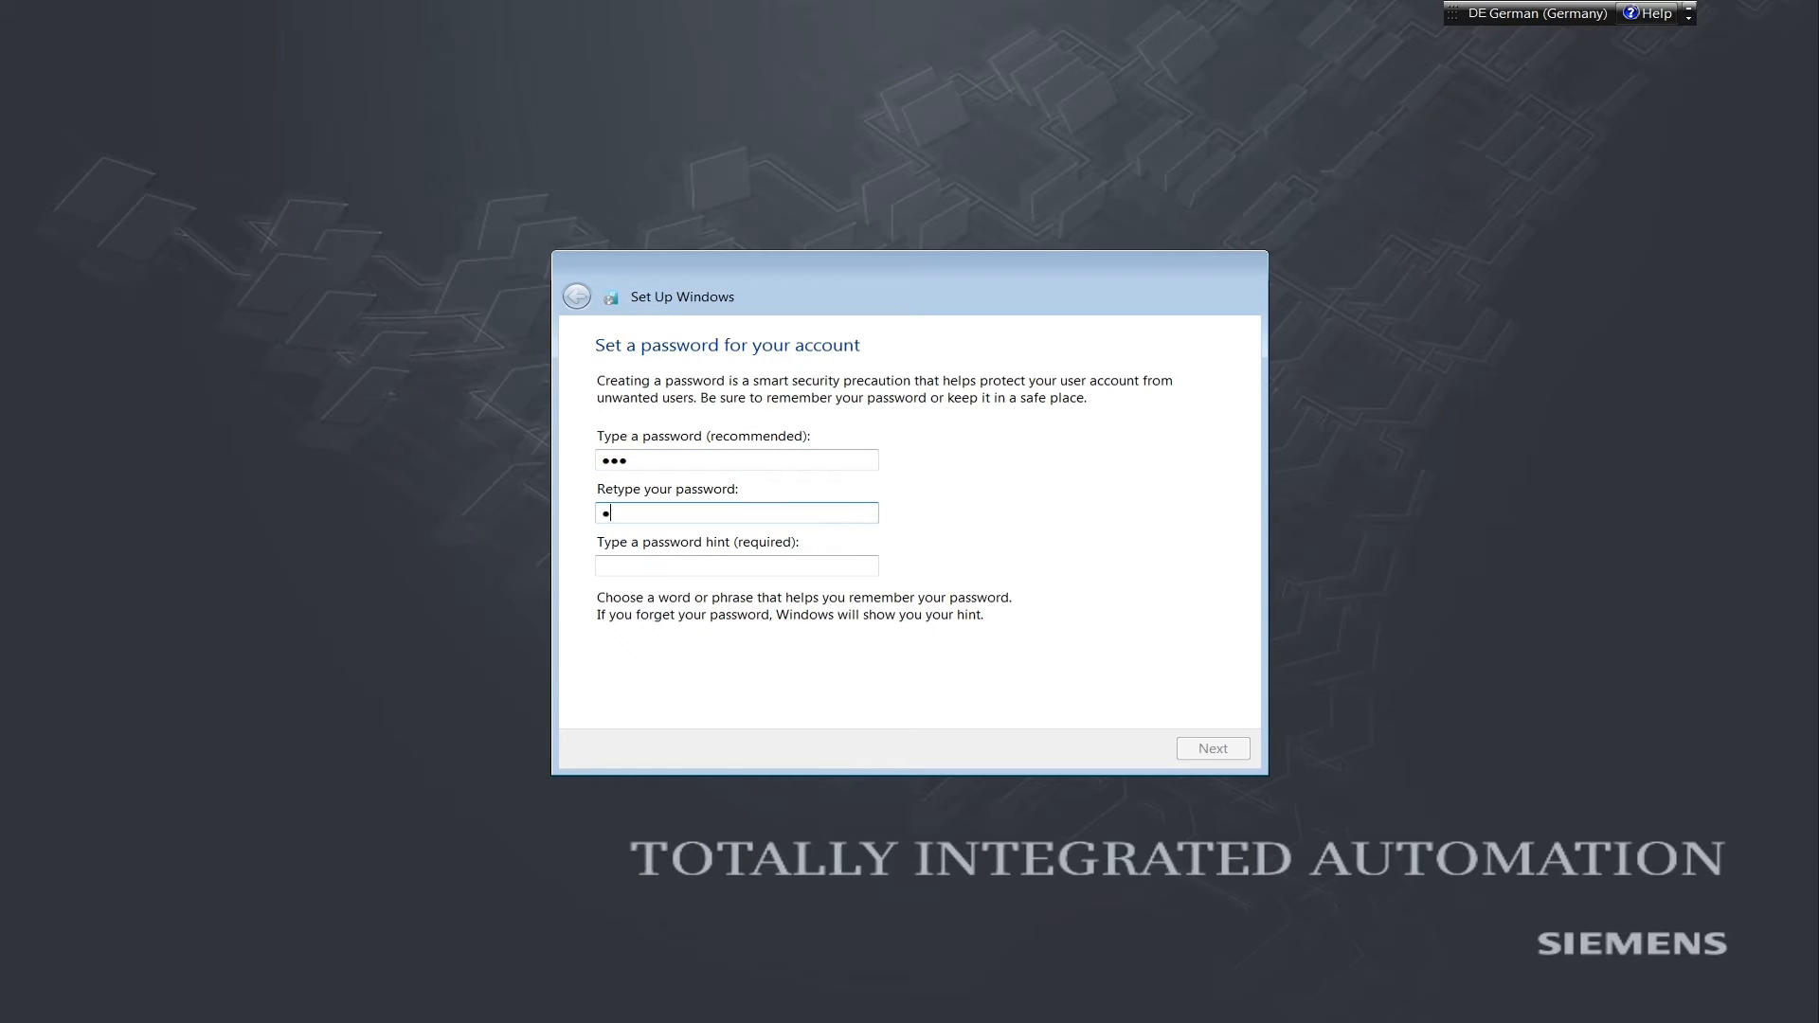
pyautogui.write('••')
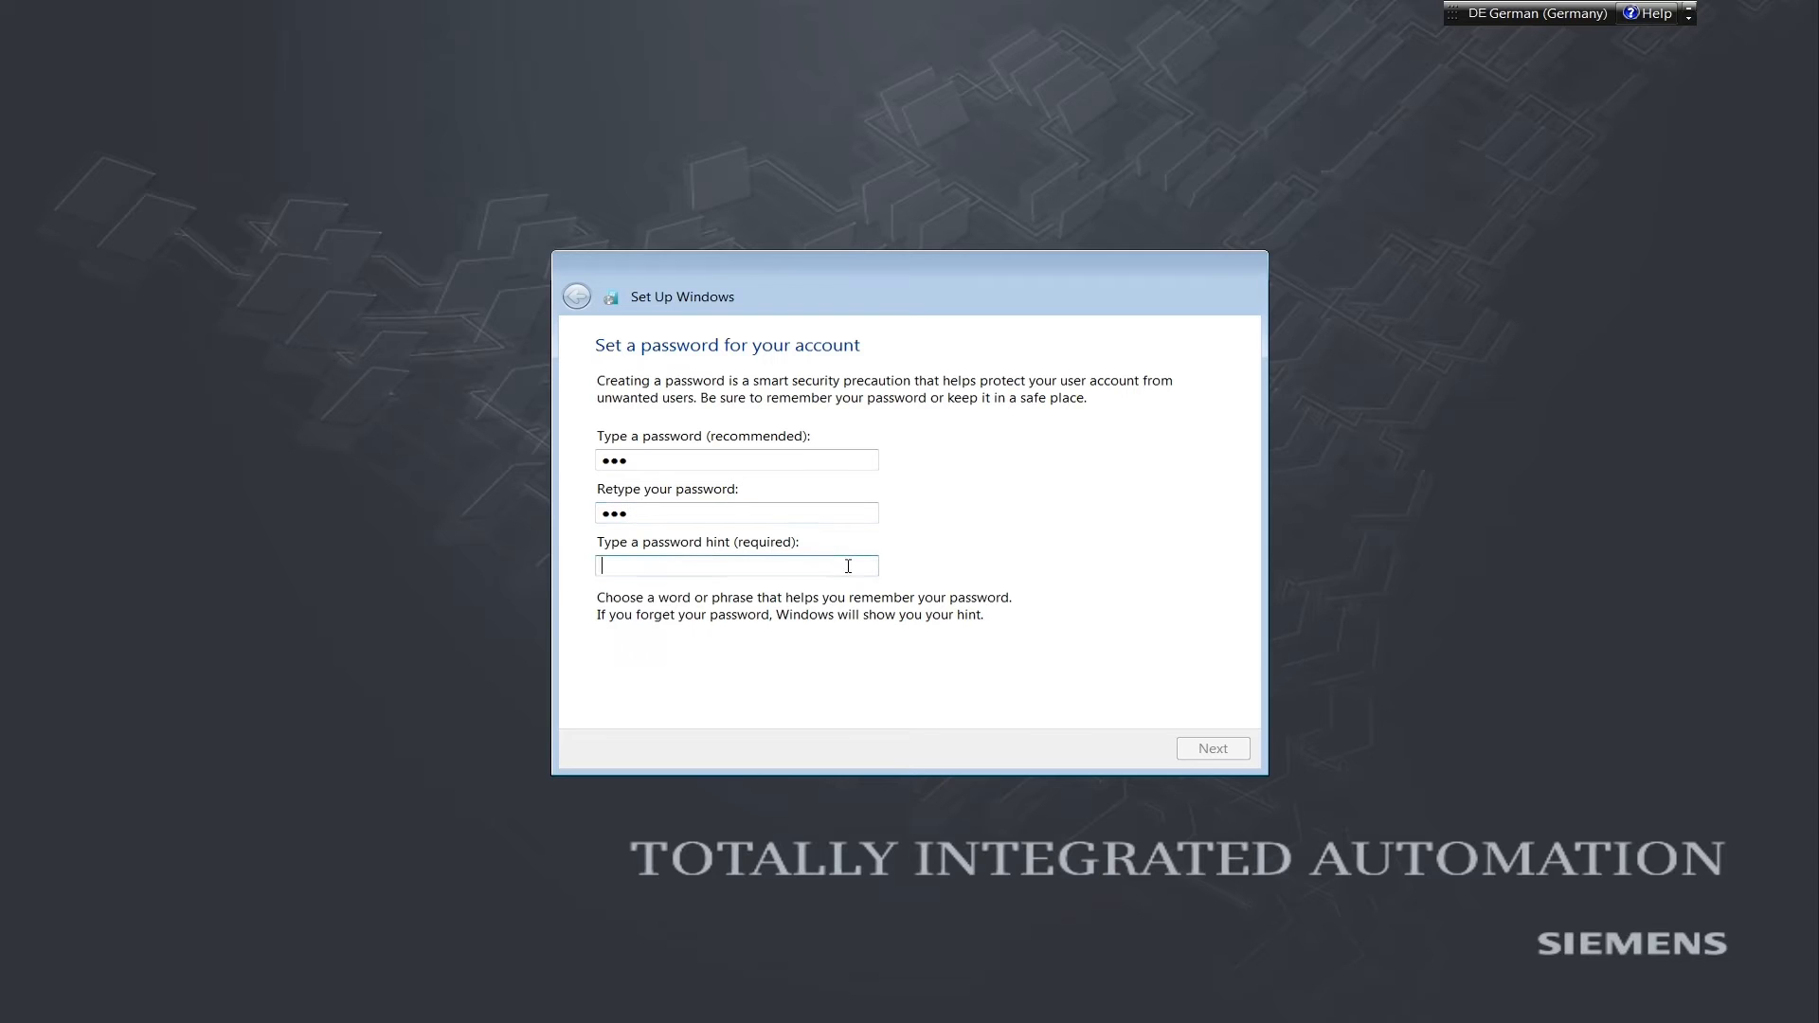
pyautogui.write('100')
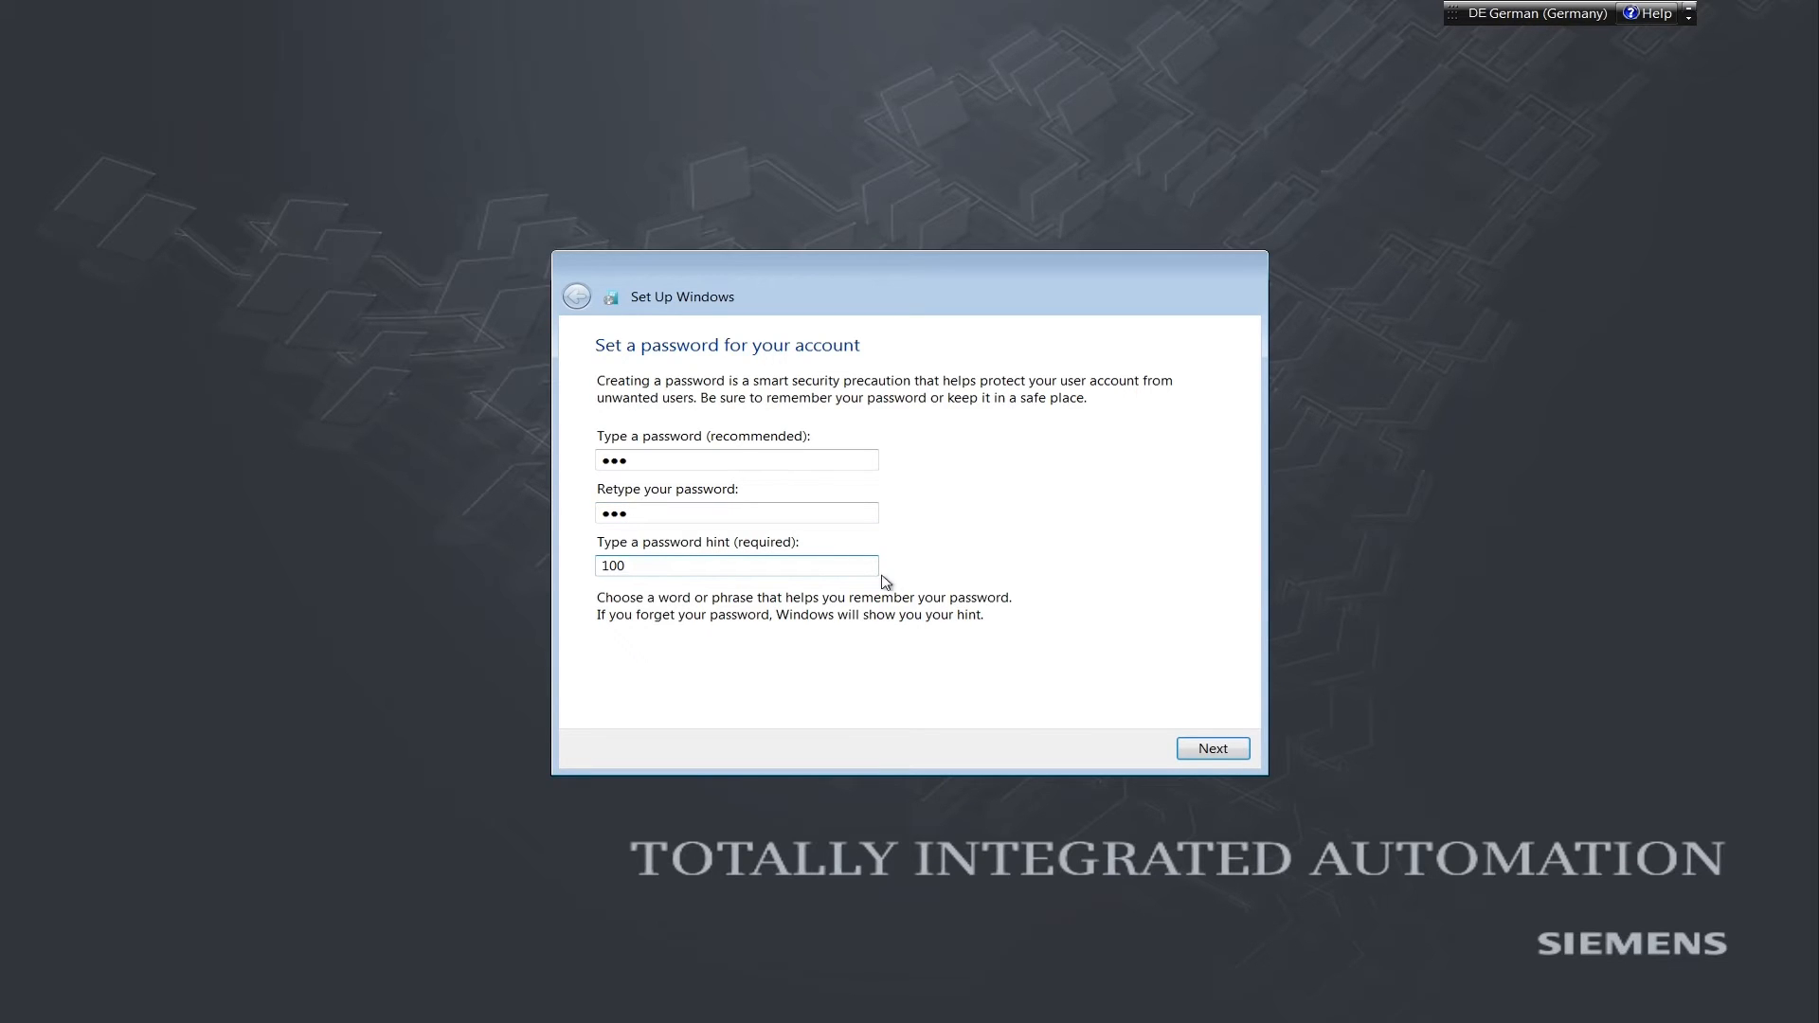
pyautogui.click(1211, 747)
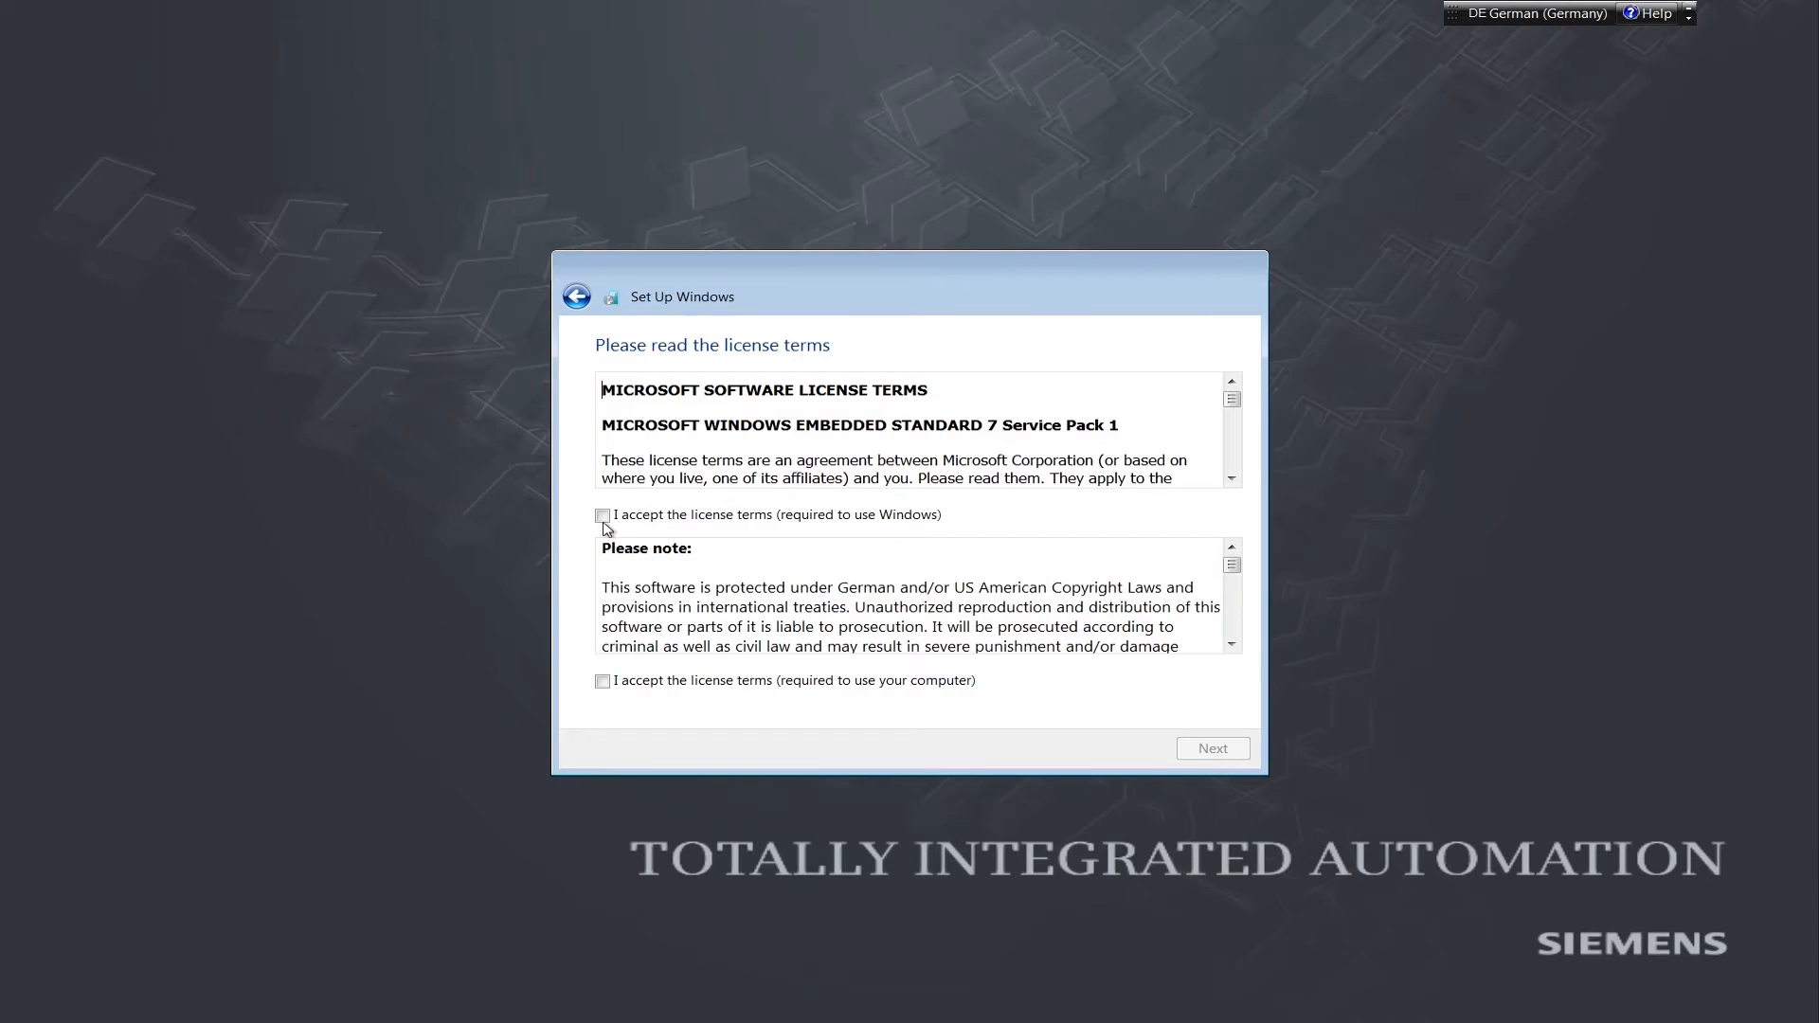
# Tick both 'I accept the license terms' checkboxes and continue to time and date settings
pyautogui.click(603, 513)
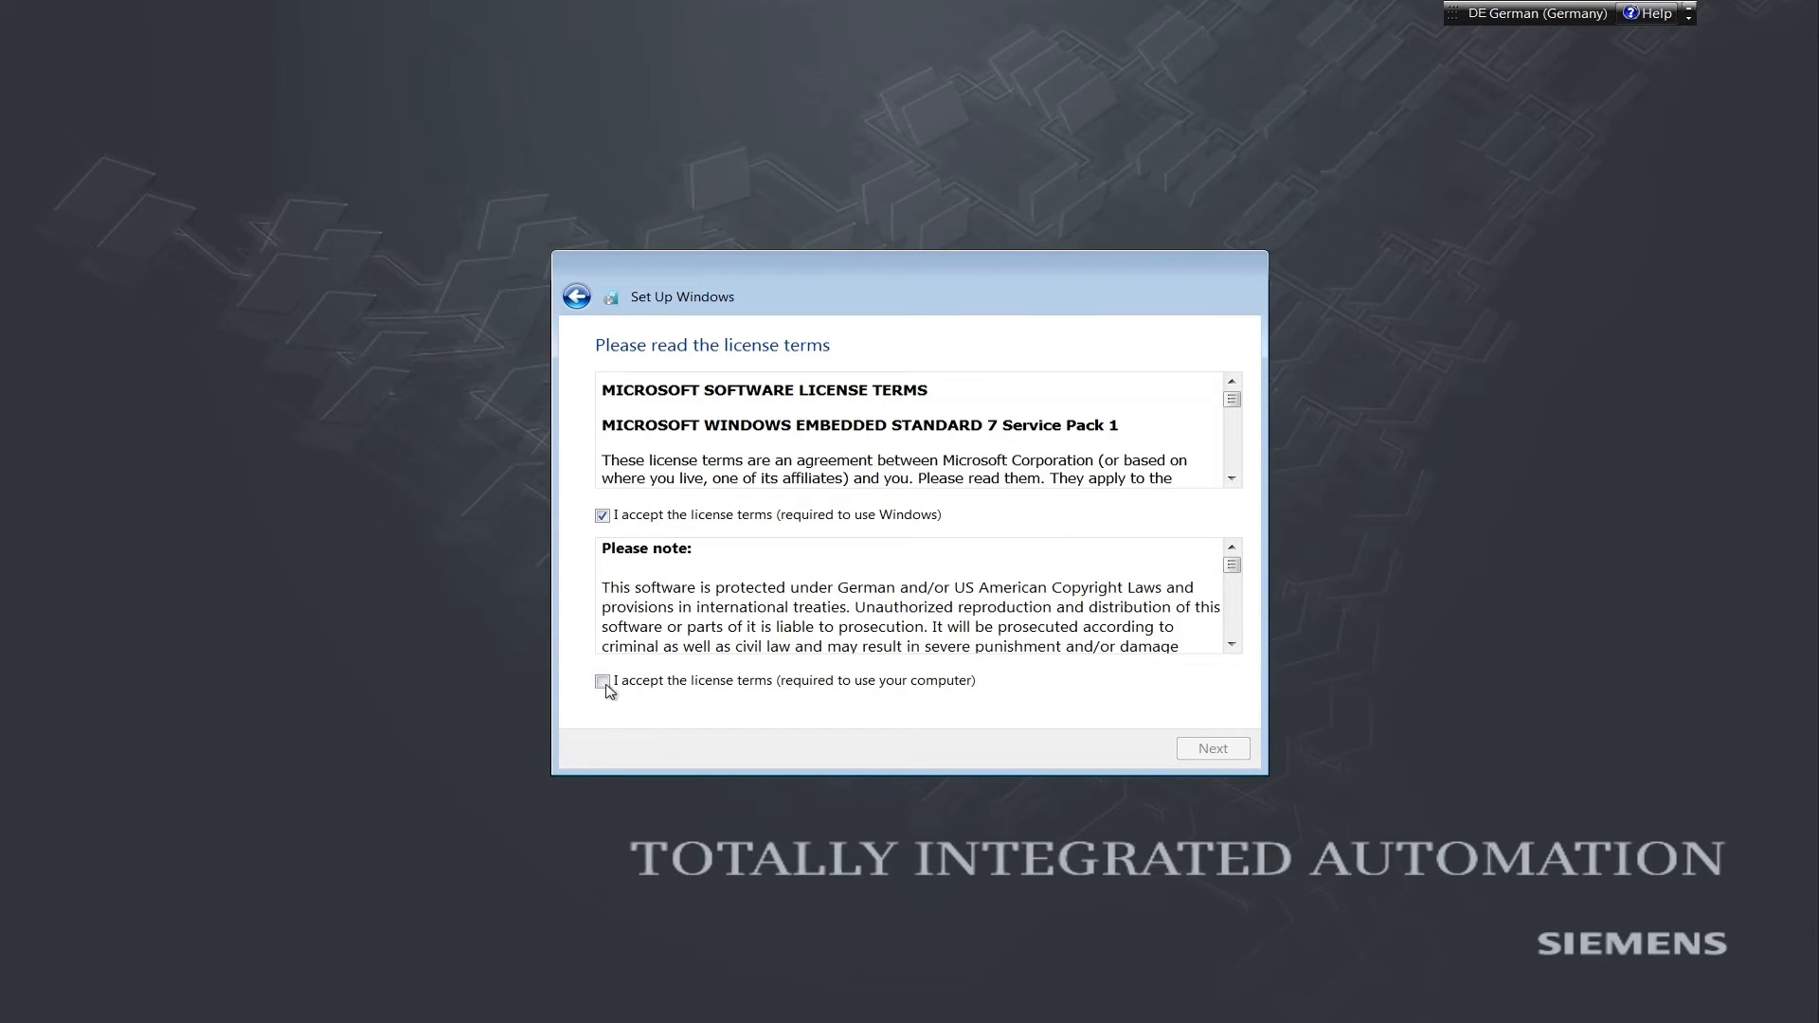
pyautogui.click(603, 681)
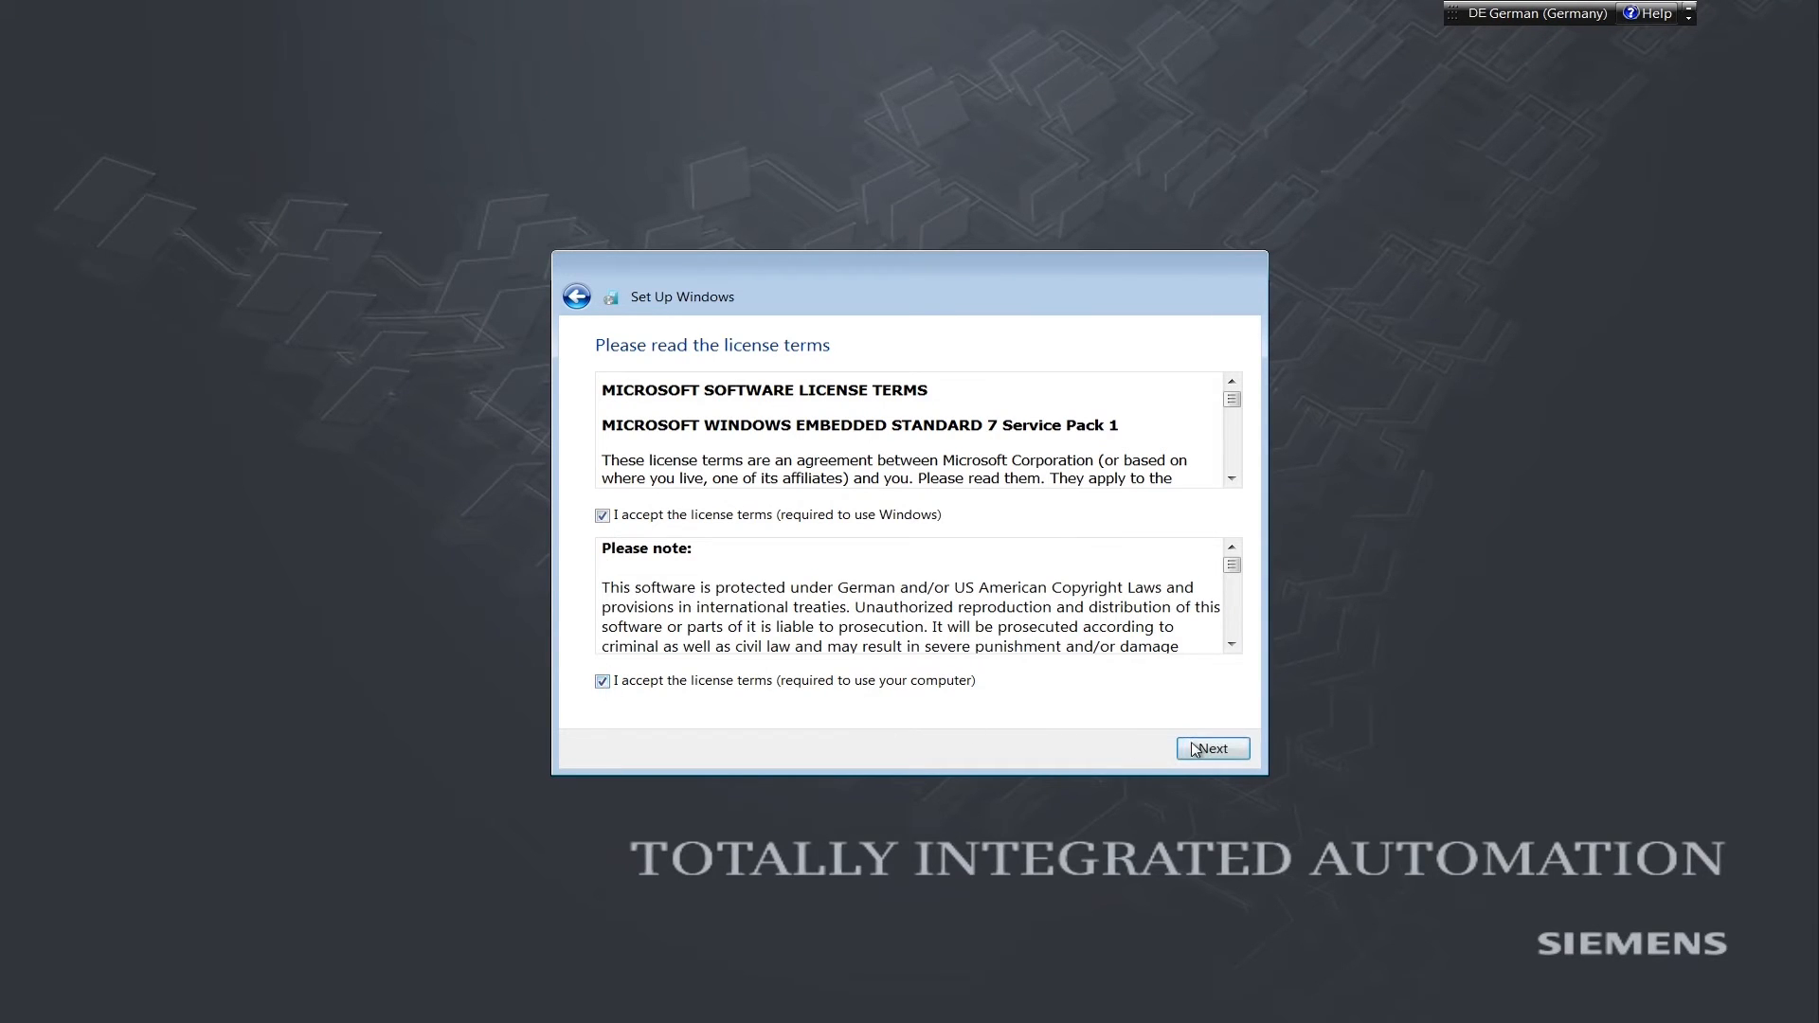
pyautogui.click(1210, 748)
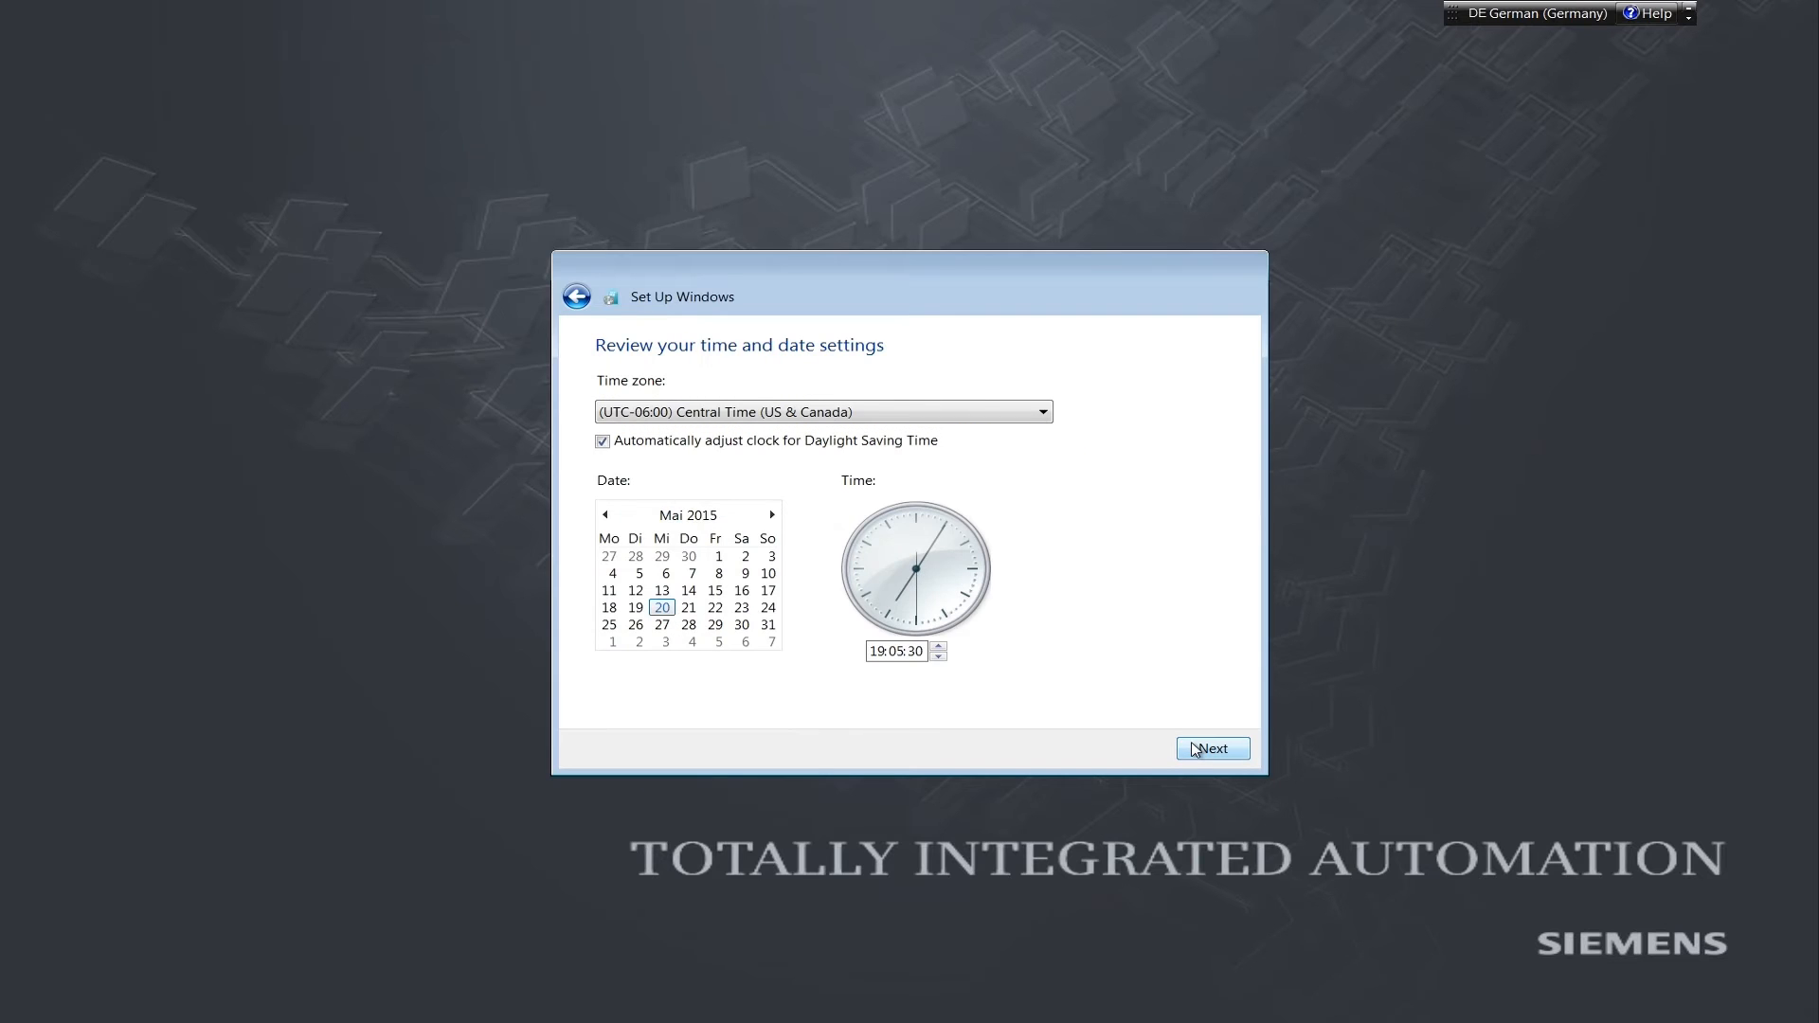
pyautogui.moveTo(1088, 497)
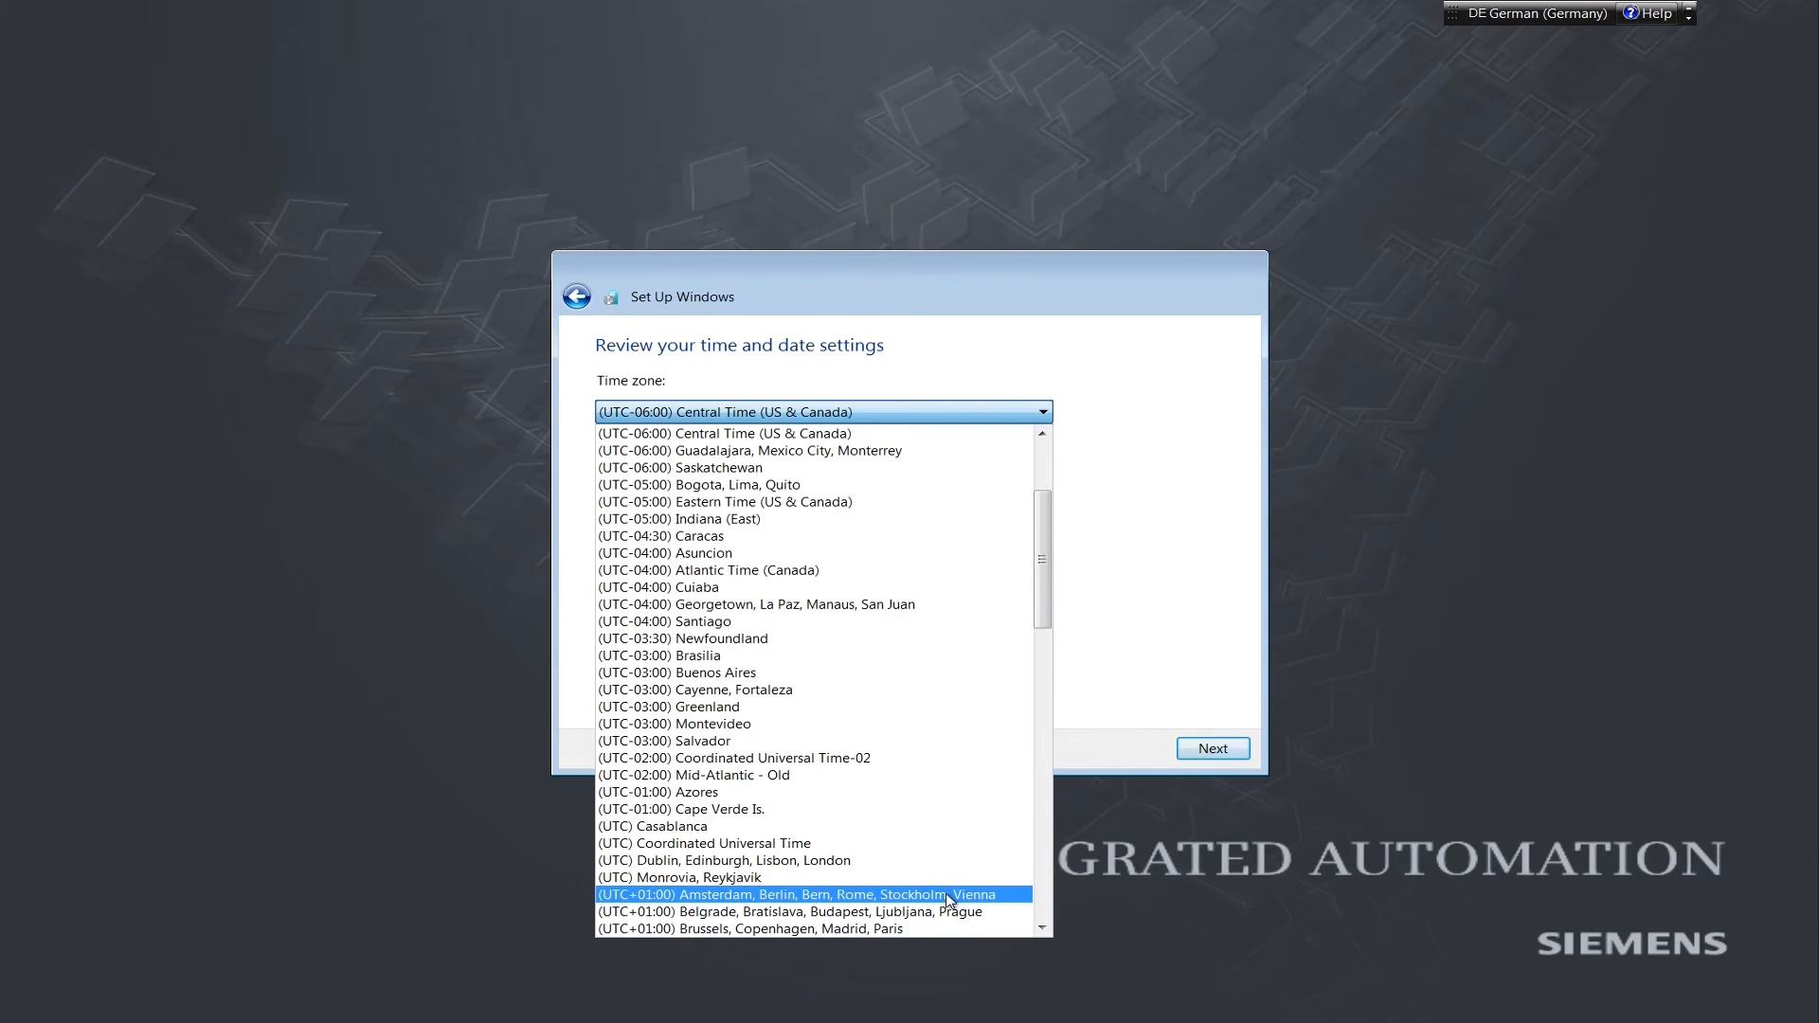
# Select the (UTC+01:00) Amsterdam, Berlin, Bern, Rome, Stockholm, Vienna time zone and finish setup
pyautogui.click(794, 895)
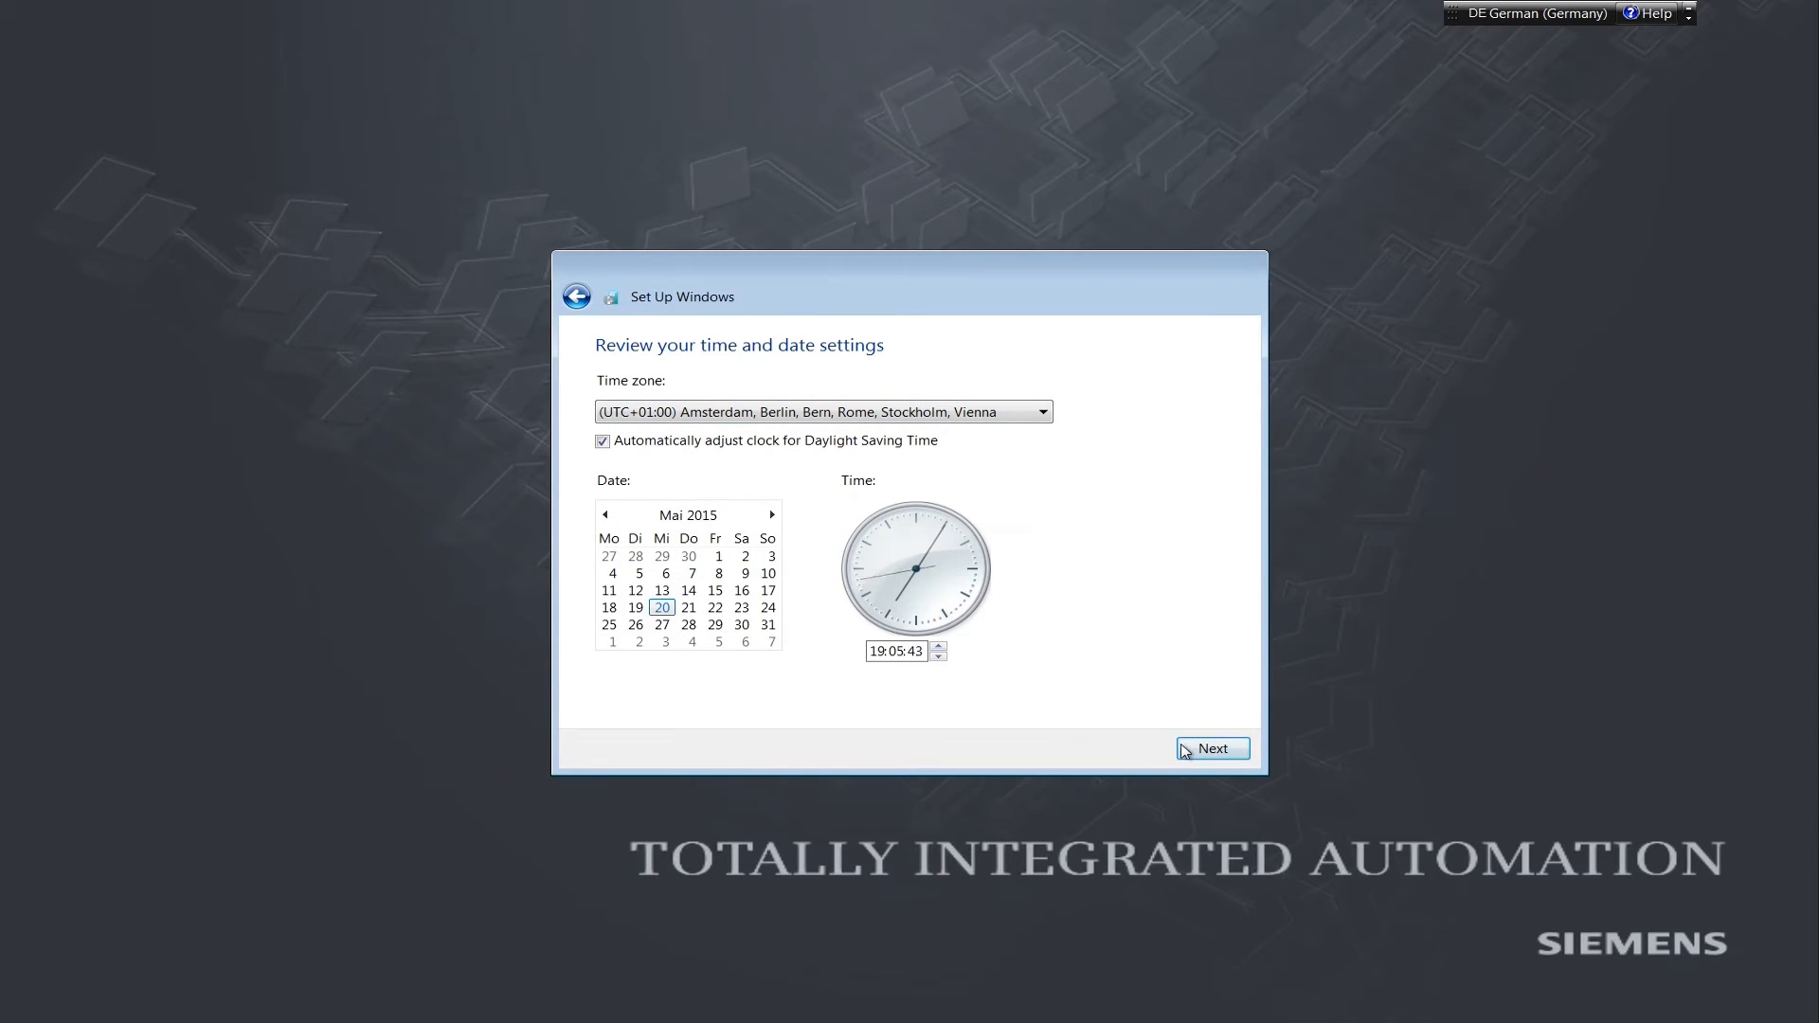
pyautogui.click(1211, 748)
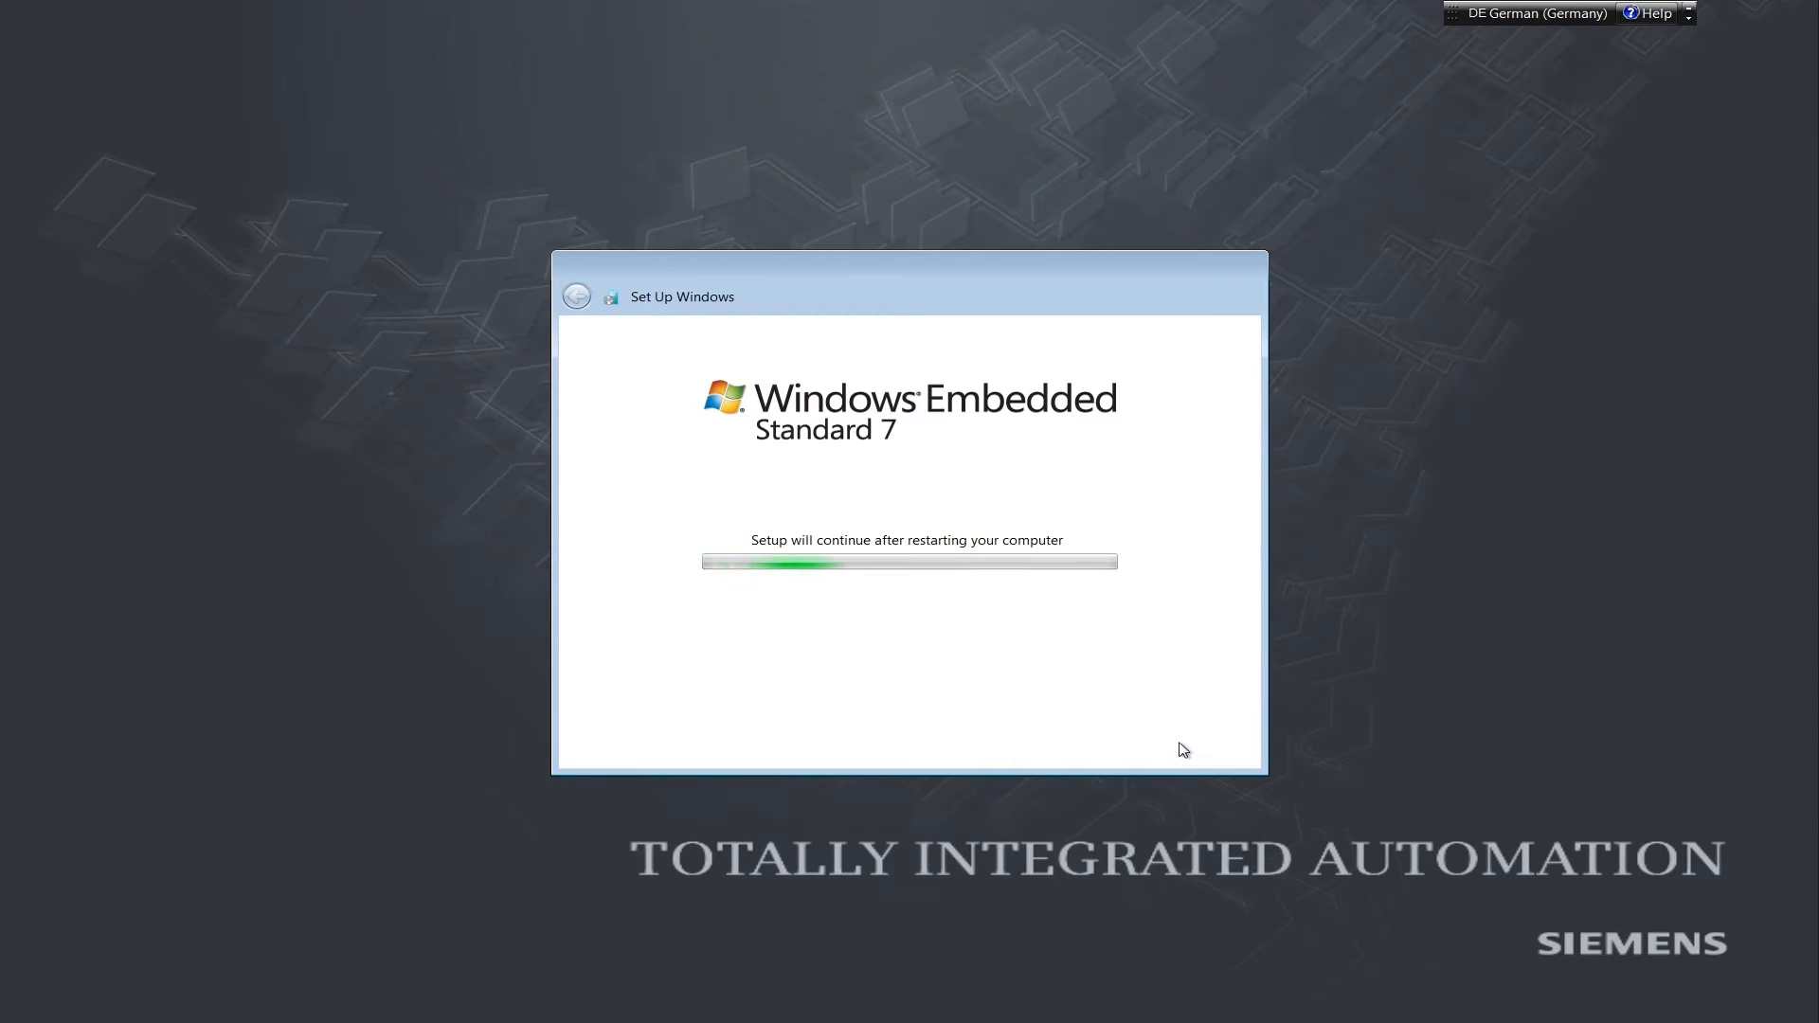